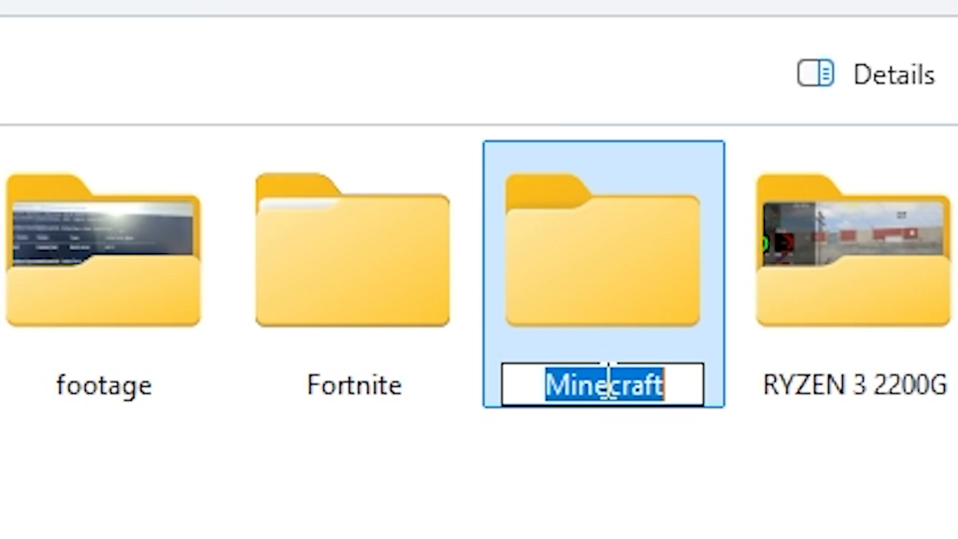
Rename the Minecraft folder, trying 'Solution' then starting over with 'Bab'.
{"action": "type", "text": "P"}
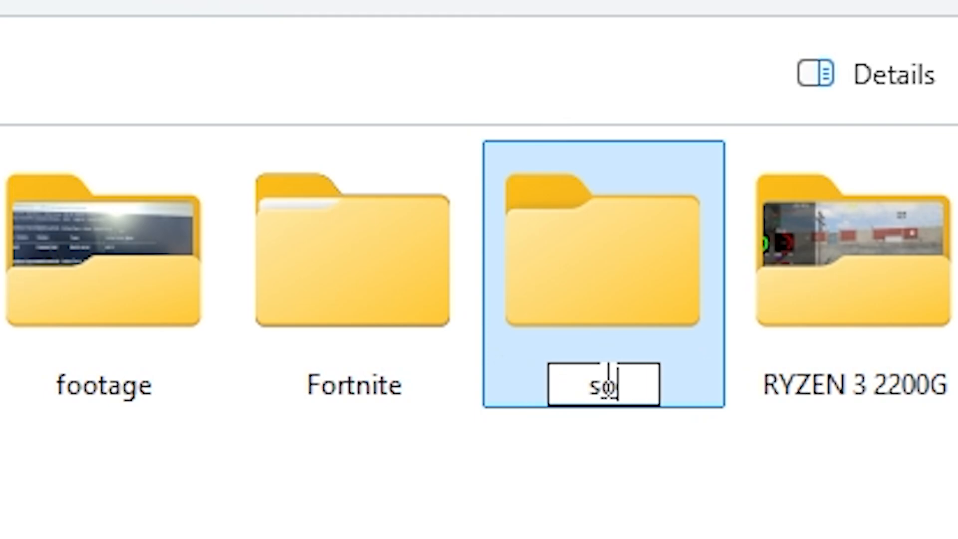
{"action": "key", "text": "backspace"}
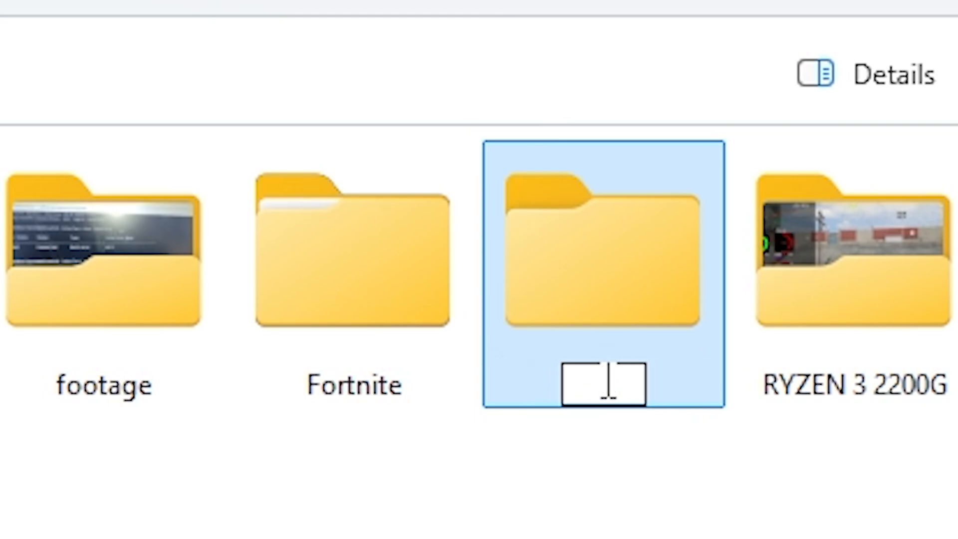
{"action": "type", "text": "So"}
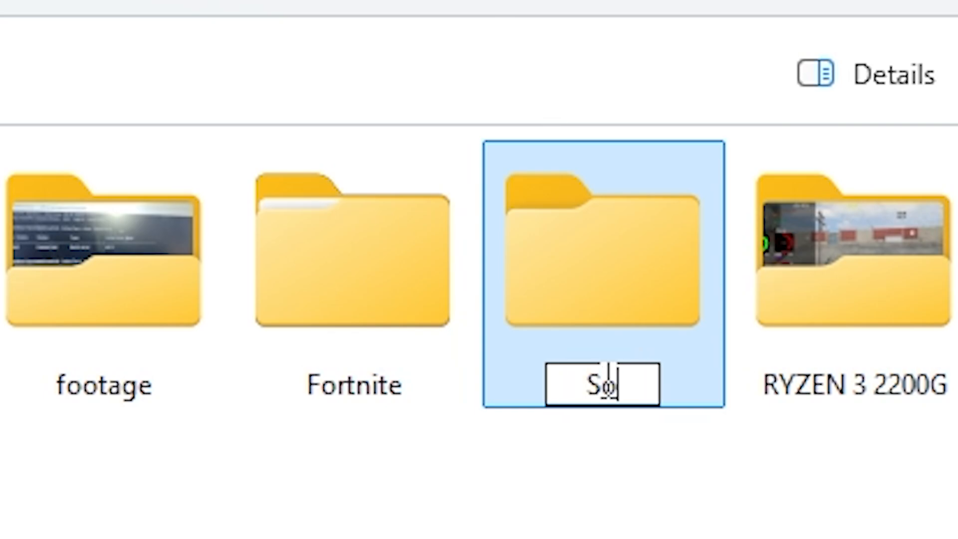
{"action": "type", "text": "lutio"}
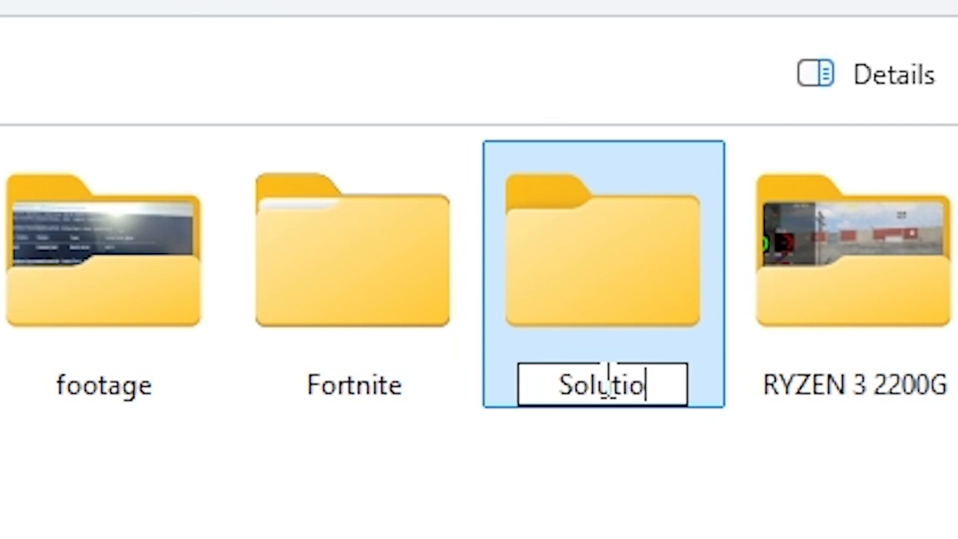
{"action": "type", "text": "n"}
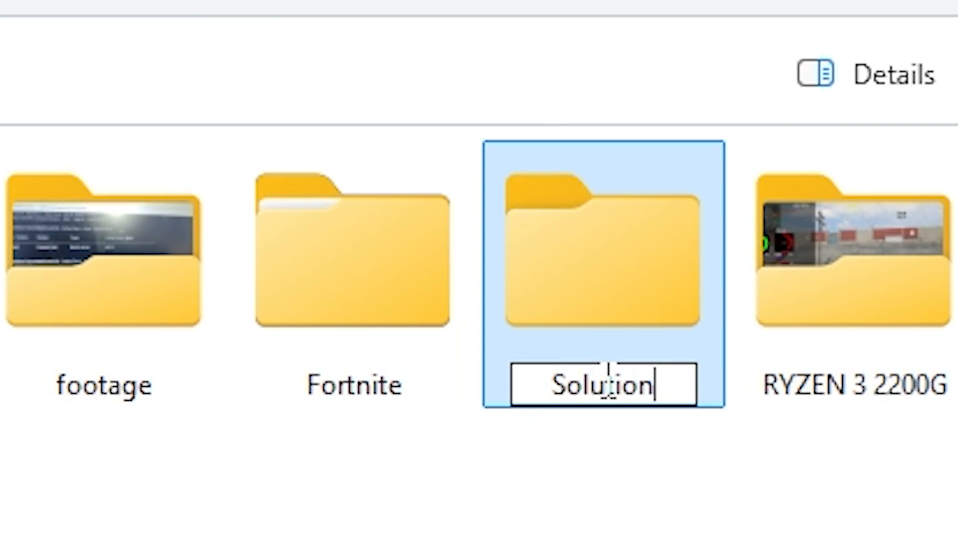
{"action": "key", "text": "ctrl+a"}
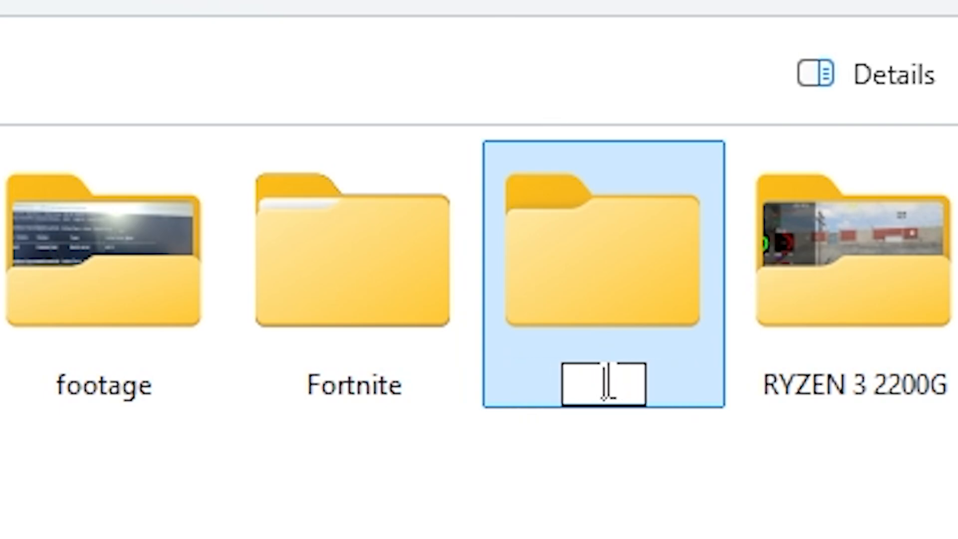
{"action": "type", "text": "Bab"}
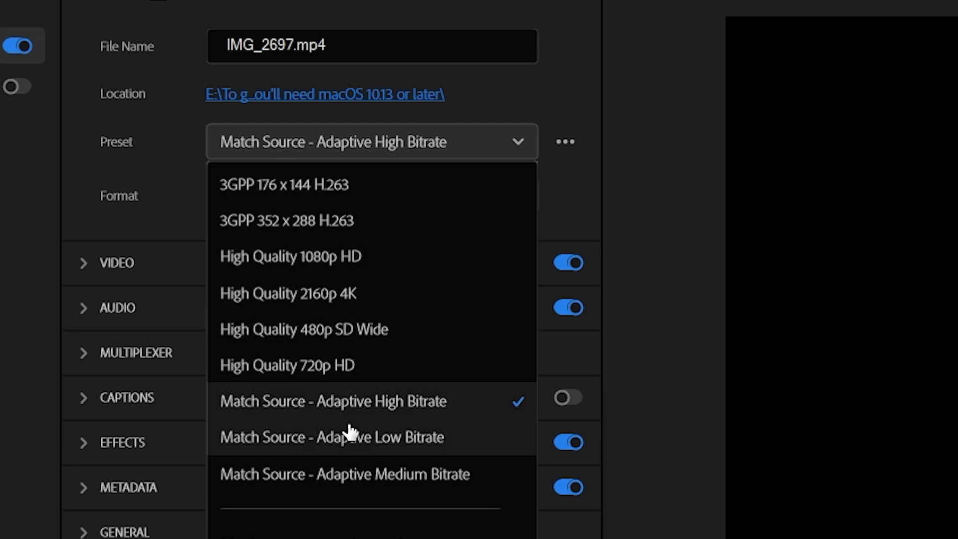
{"action": "mouse_move", "coordinate": [349, 474]}
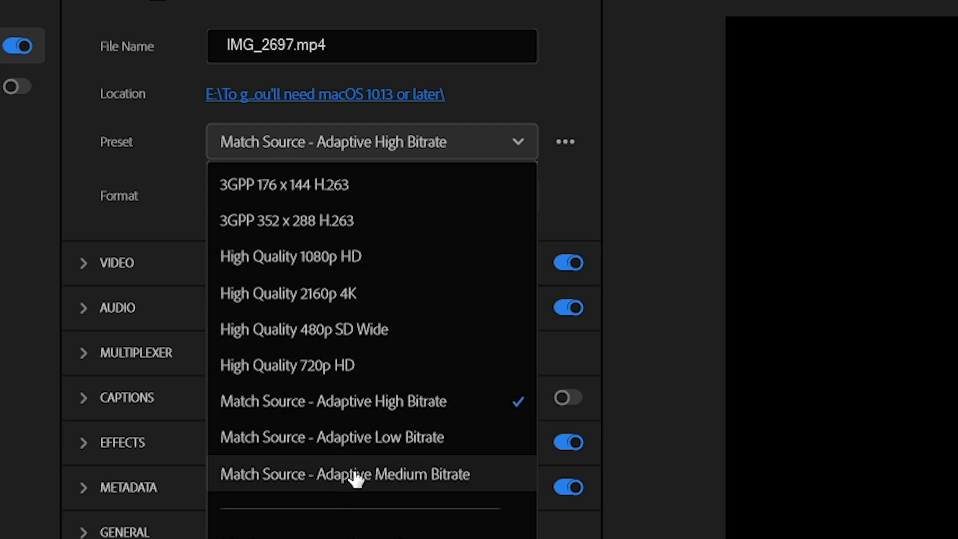
{"action": "mouse_move", "coordinate": [372, 478]}
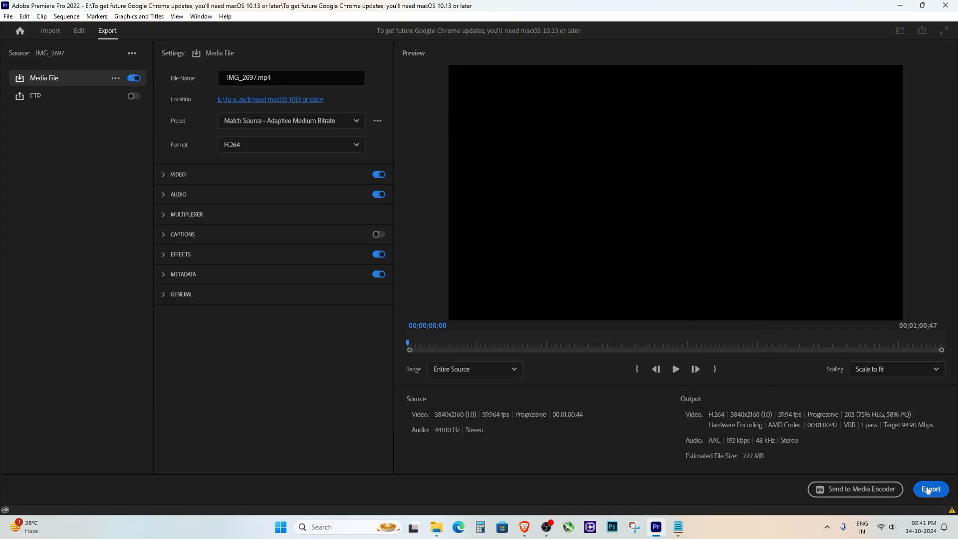
Start exporting IMG_2697.mp4 with the Match Source - Adaptive Medium Bitrate preset.
{"action": "left_click", "coordinate": [929, 489]}
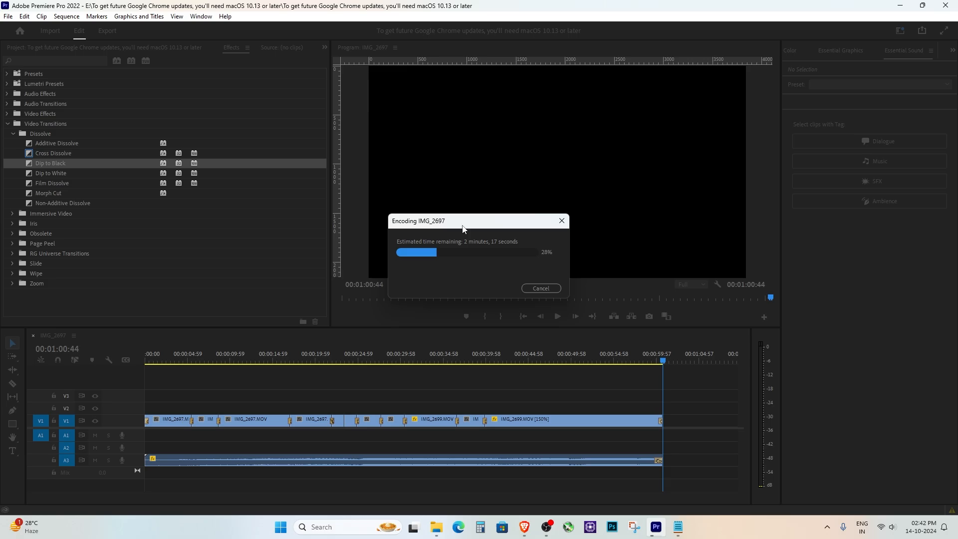